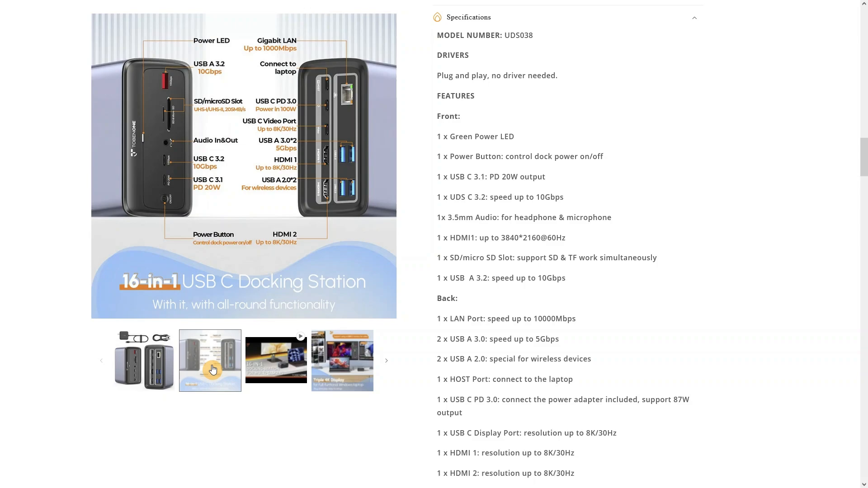
mouse_move(340, 411)
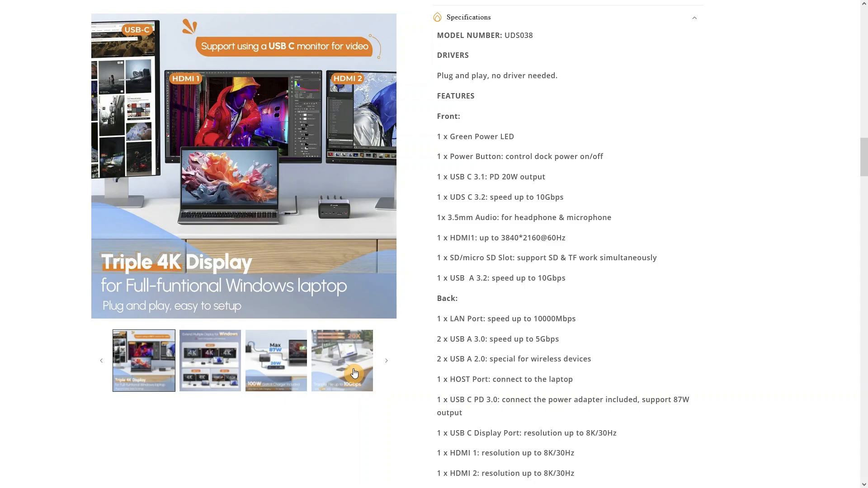
mouse_move(277, 417)
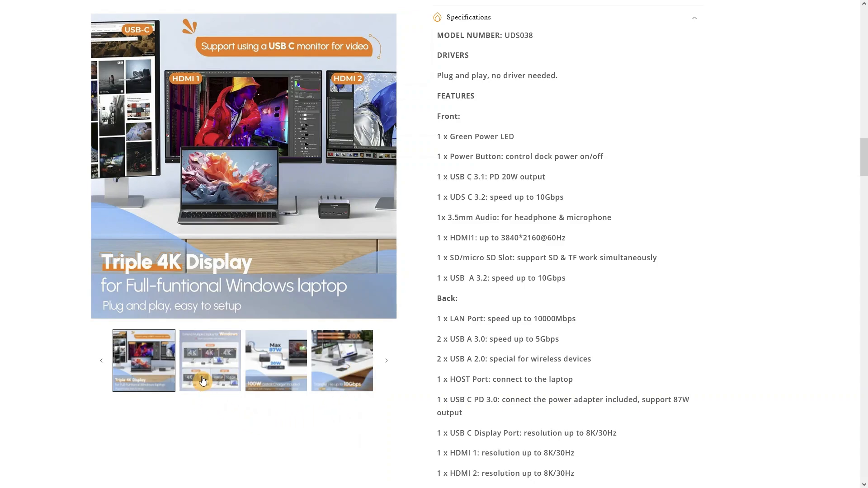
View the dock's multiple-display compatibility image, then search the launcher for 'display zoom out'.
left_click(210, 360)
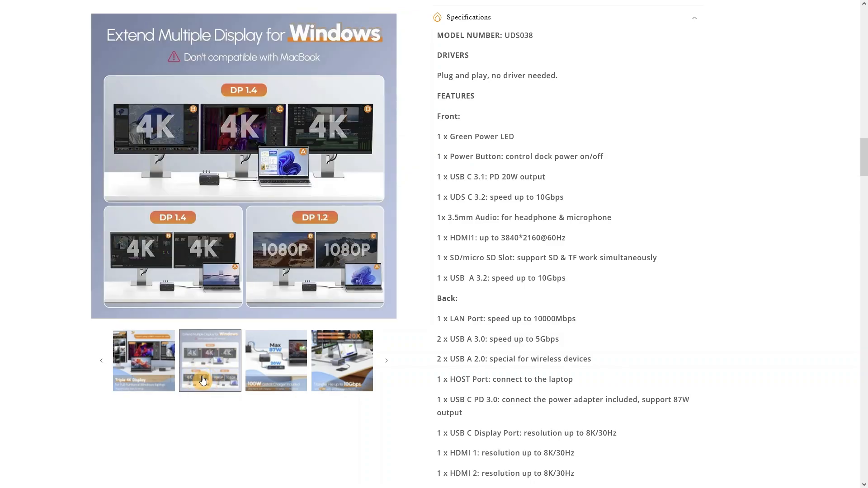
left_click(10, 478)
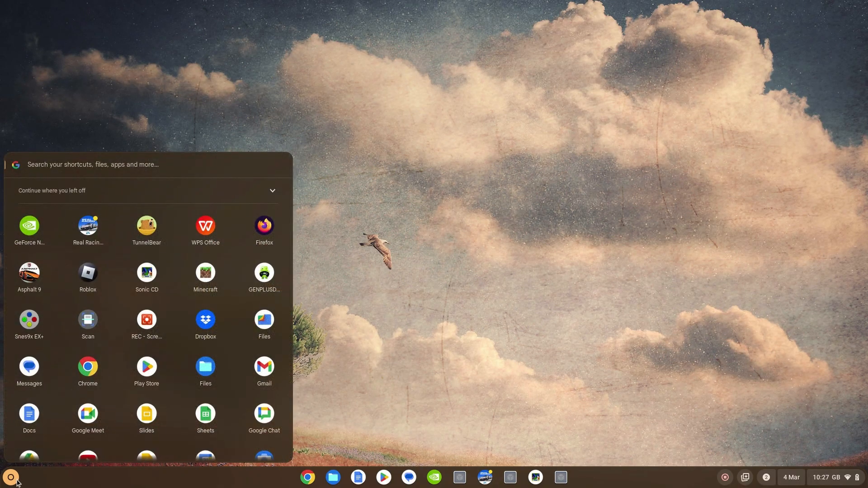
type("display zoom out")
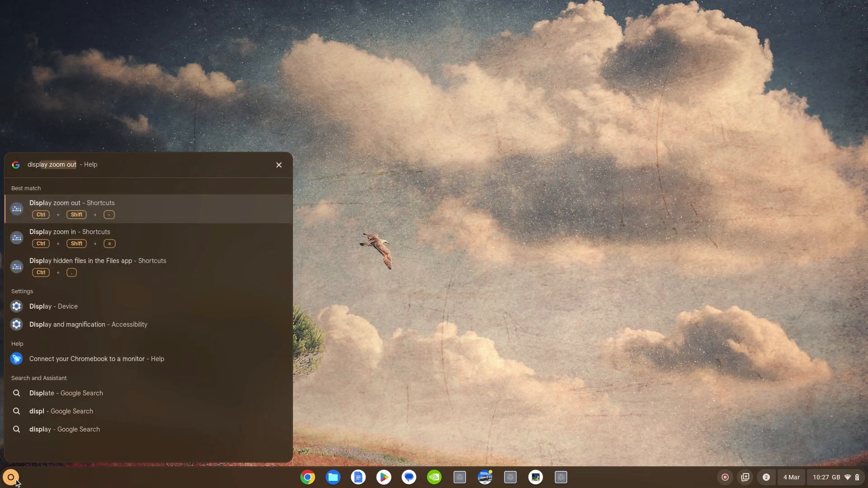
mouse_move(64, 317)
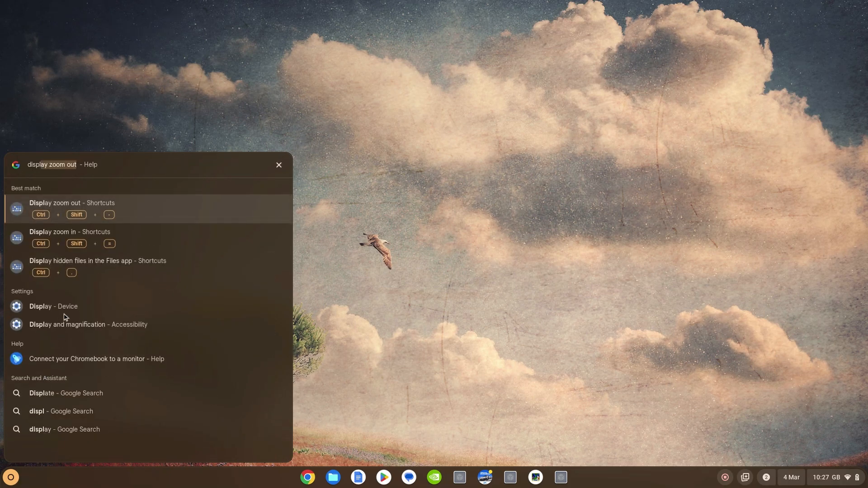
Open Settings > Device > Displays from the 'Display - Device' search result.
left_click(53, 306)
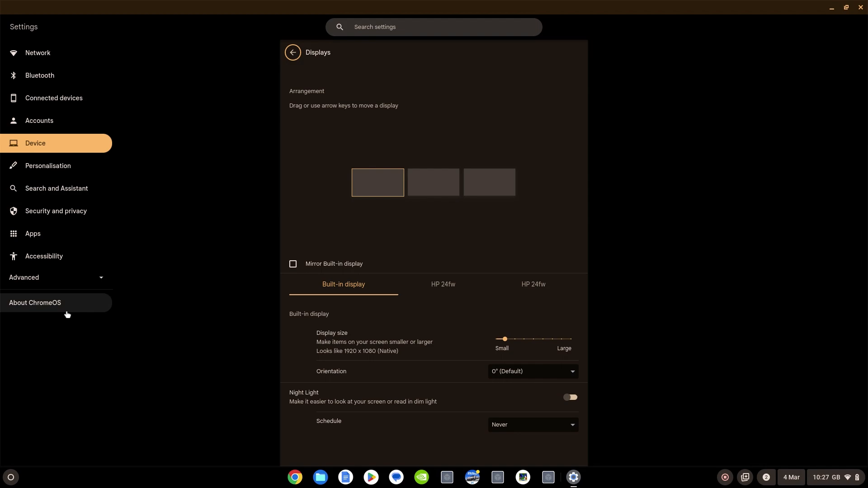
mouse_move(340, 241)
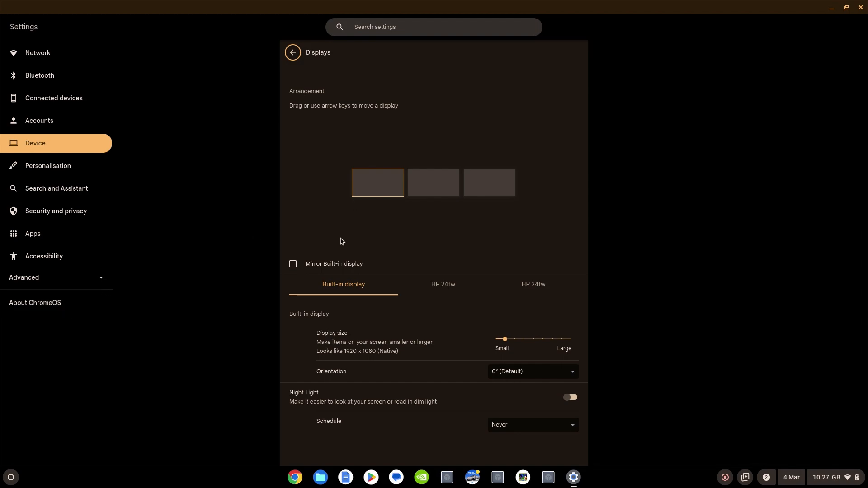
mouse_move(373, 200)
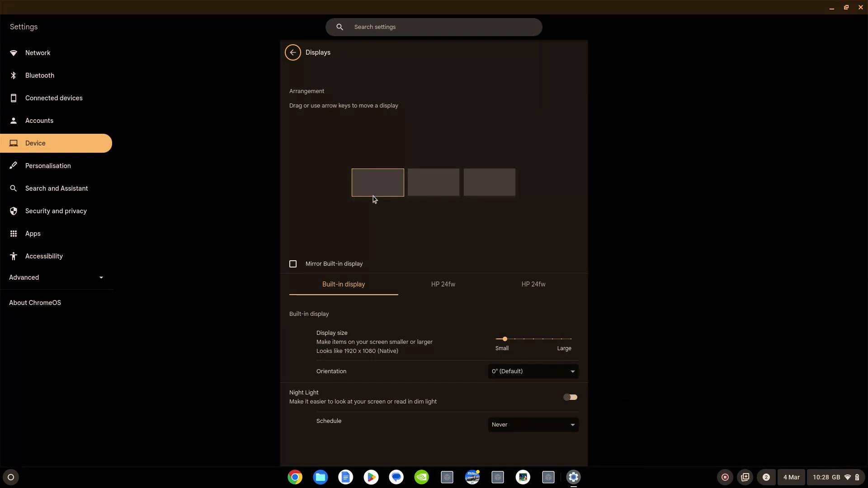